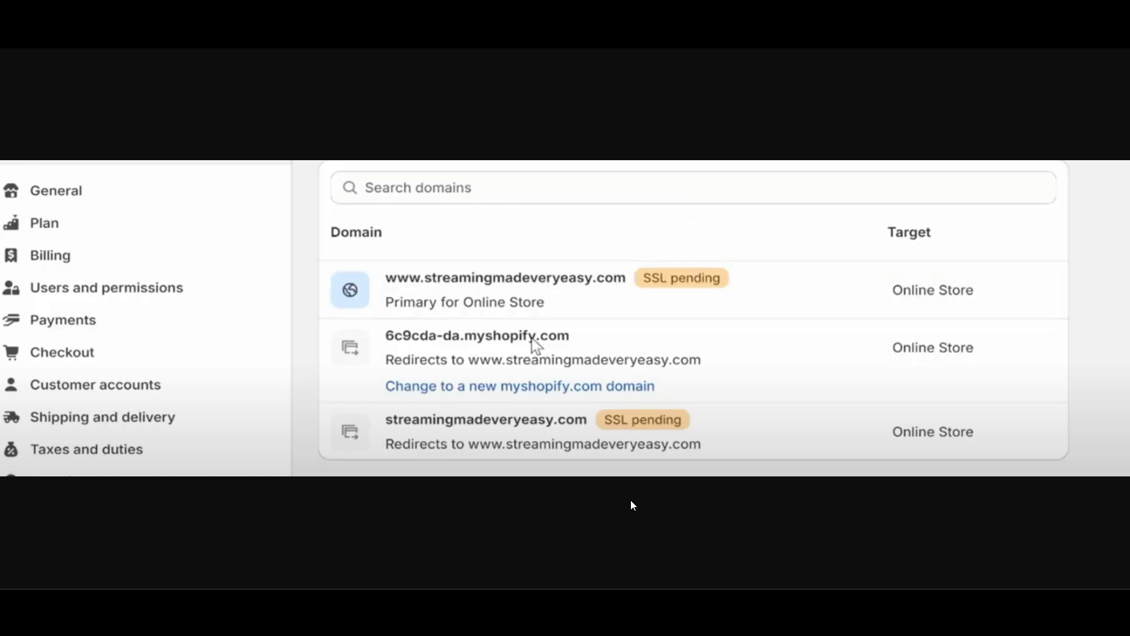
pyautogui.moveTo(626, 568)
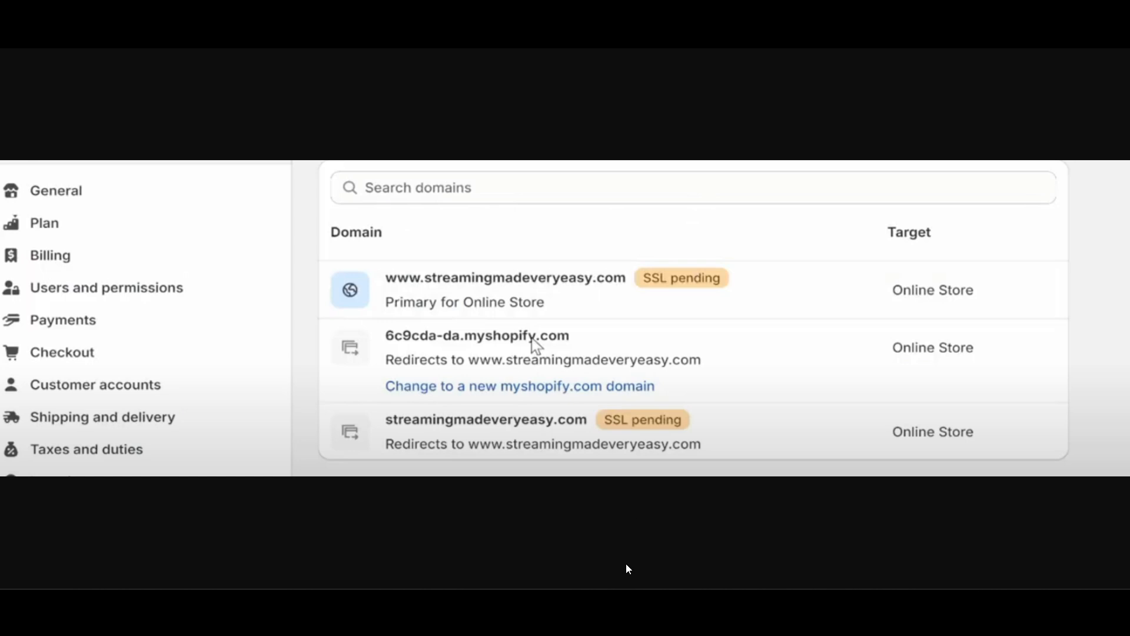
pyautogui.moveTo(674, 274)
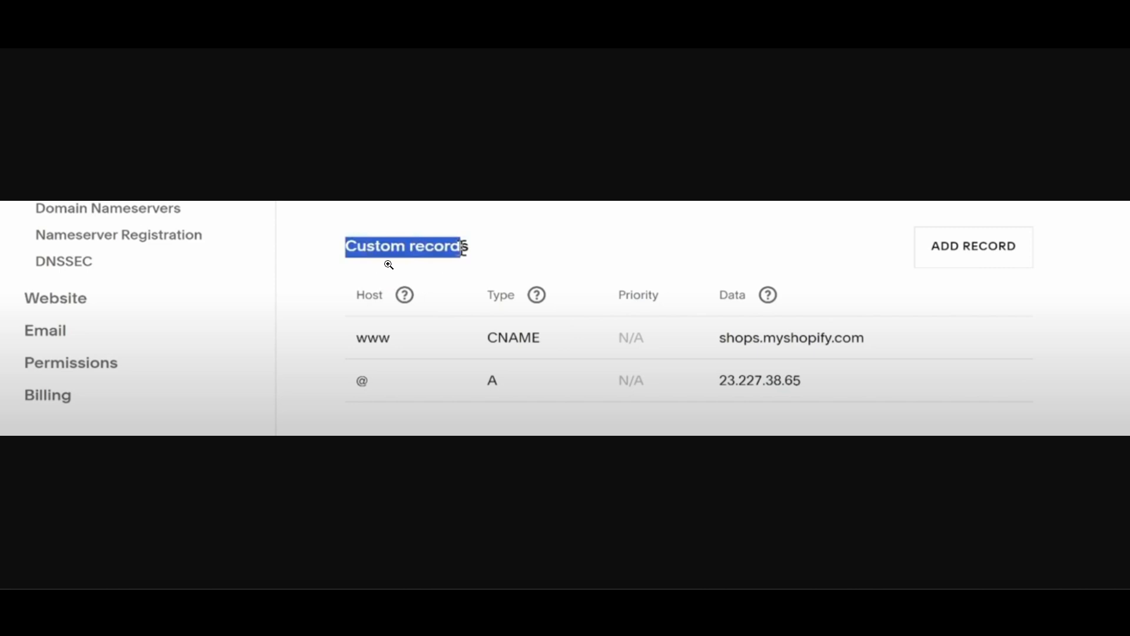
pyautogui.moveTo(485, 373)
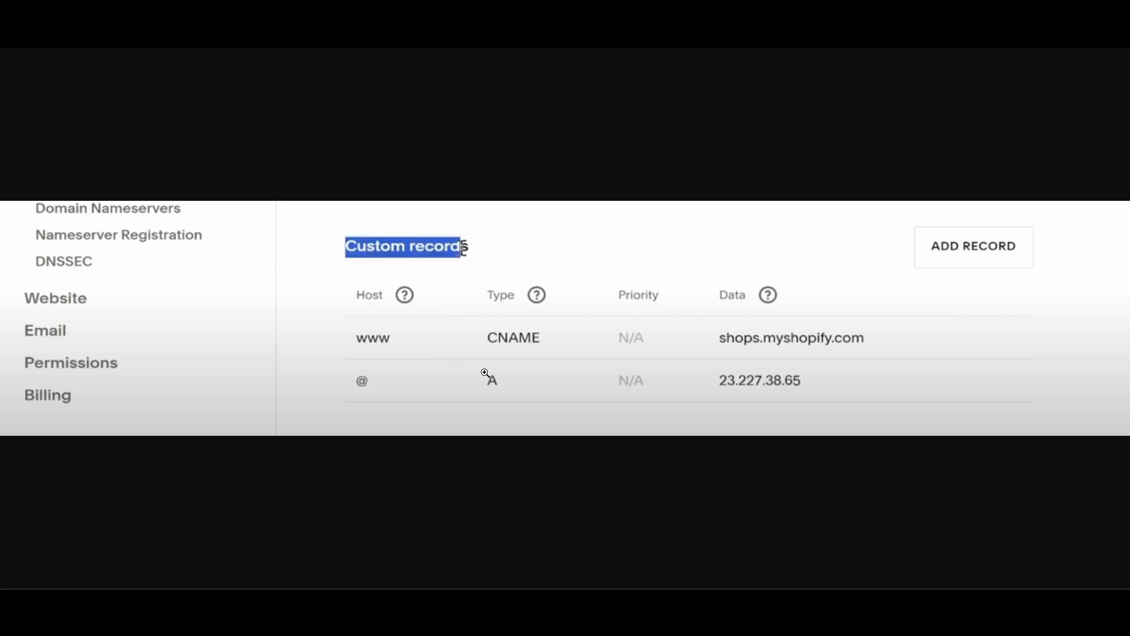
pyautogui.moveTo(510, 49)
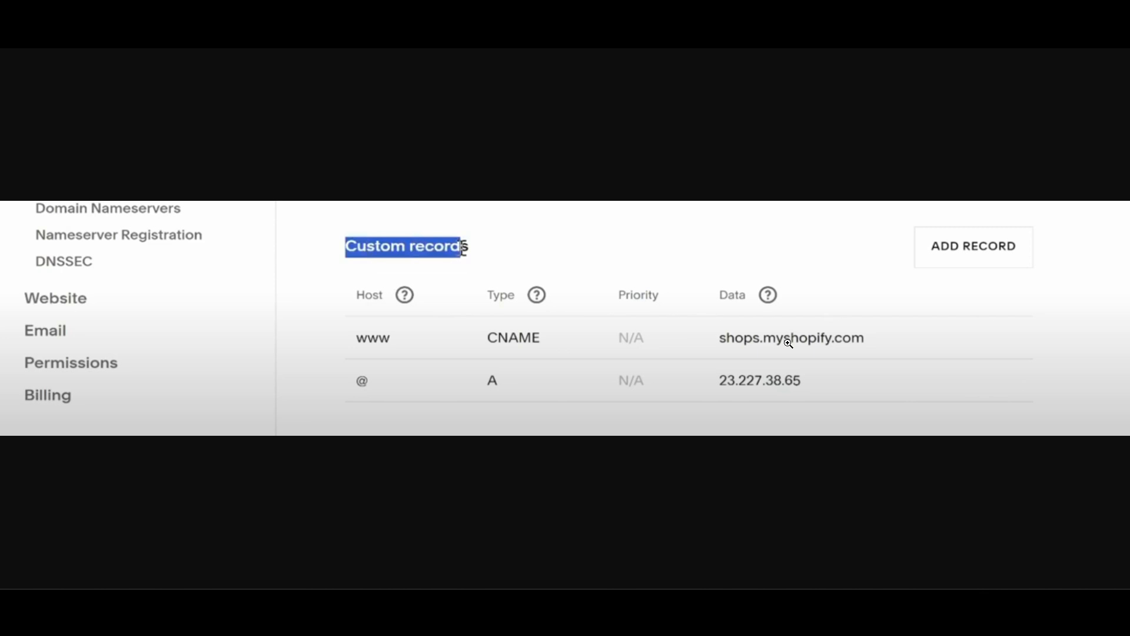
pyautogui.moveTo(800, 330)
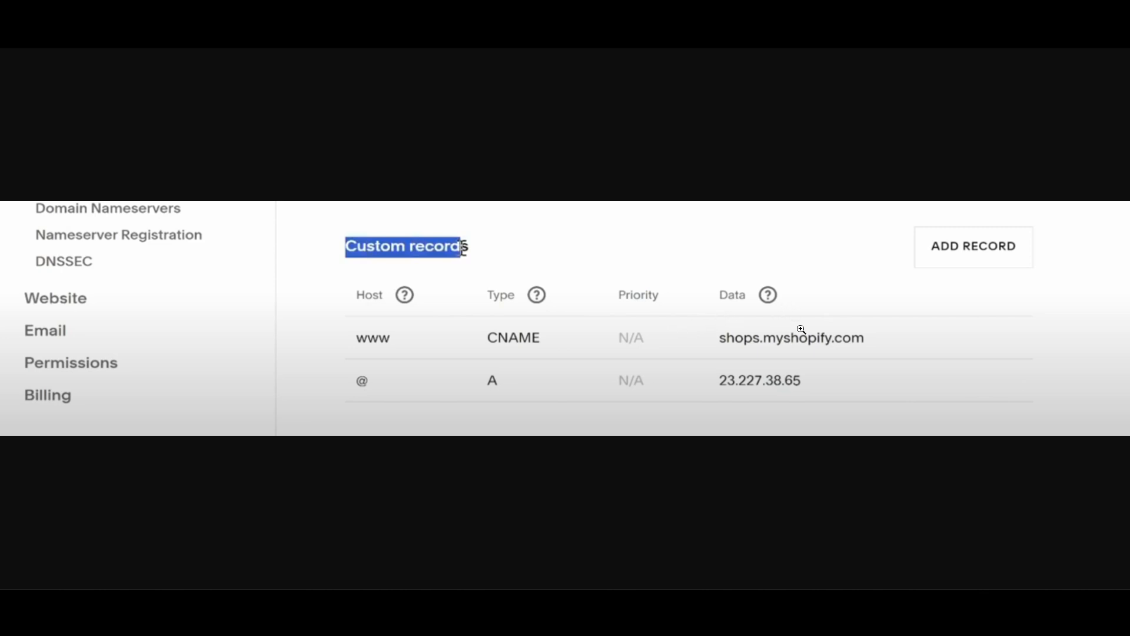
pyautogui.moveTo(594, 263)
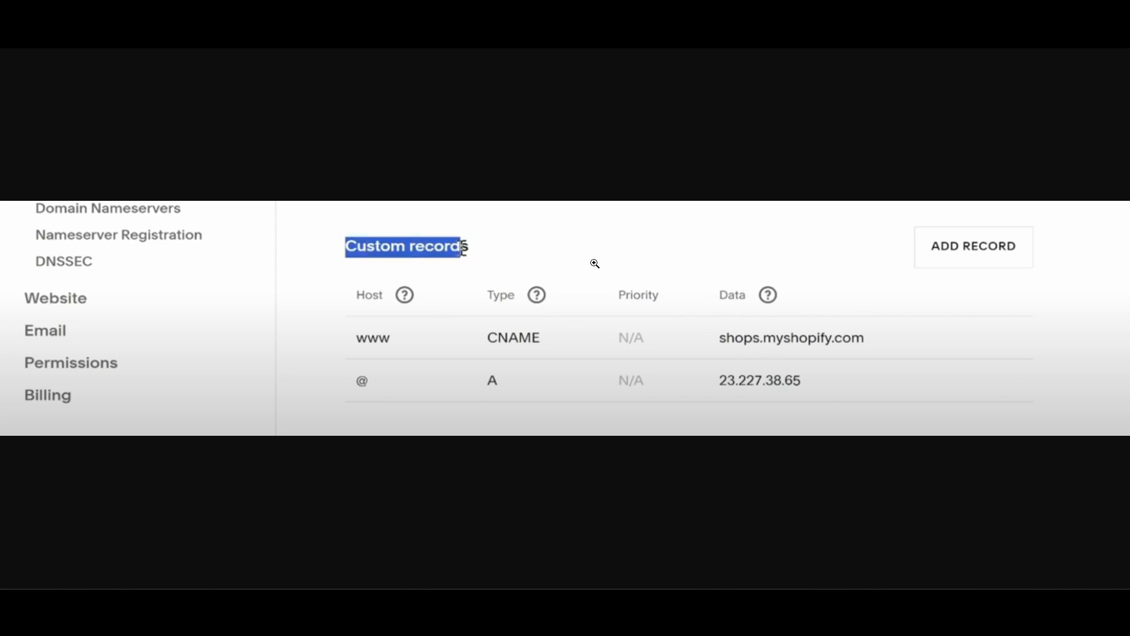
pyautogui.moveTo(771, 388)
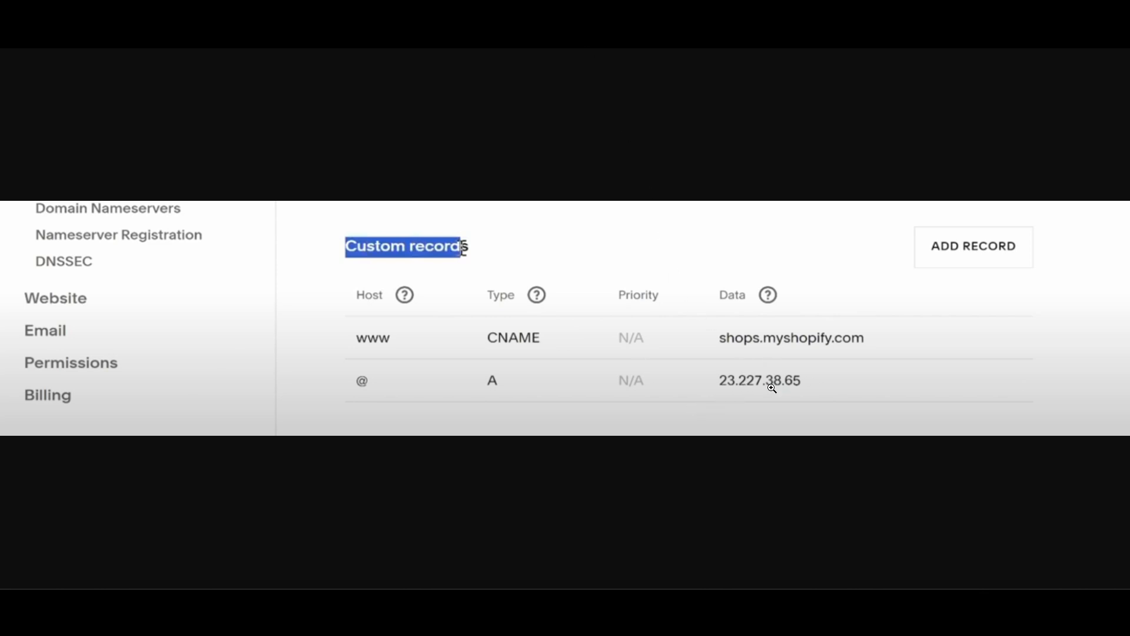
pyautogui.moveTo(506, 398)
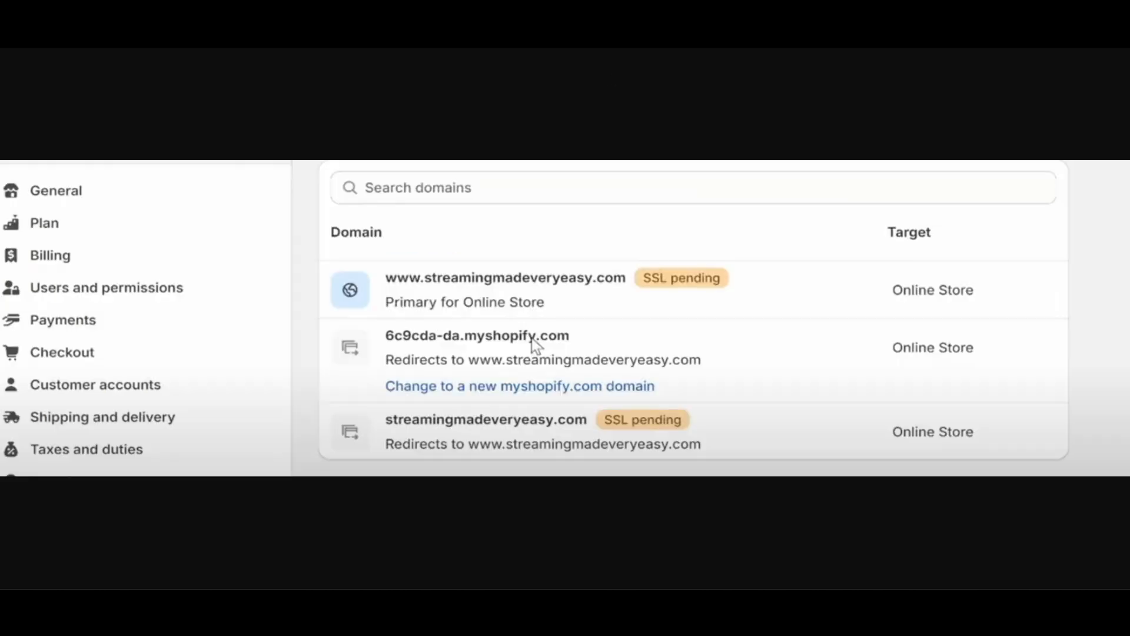
pyautogui.moveTo(666, 353)
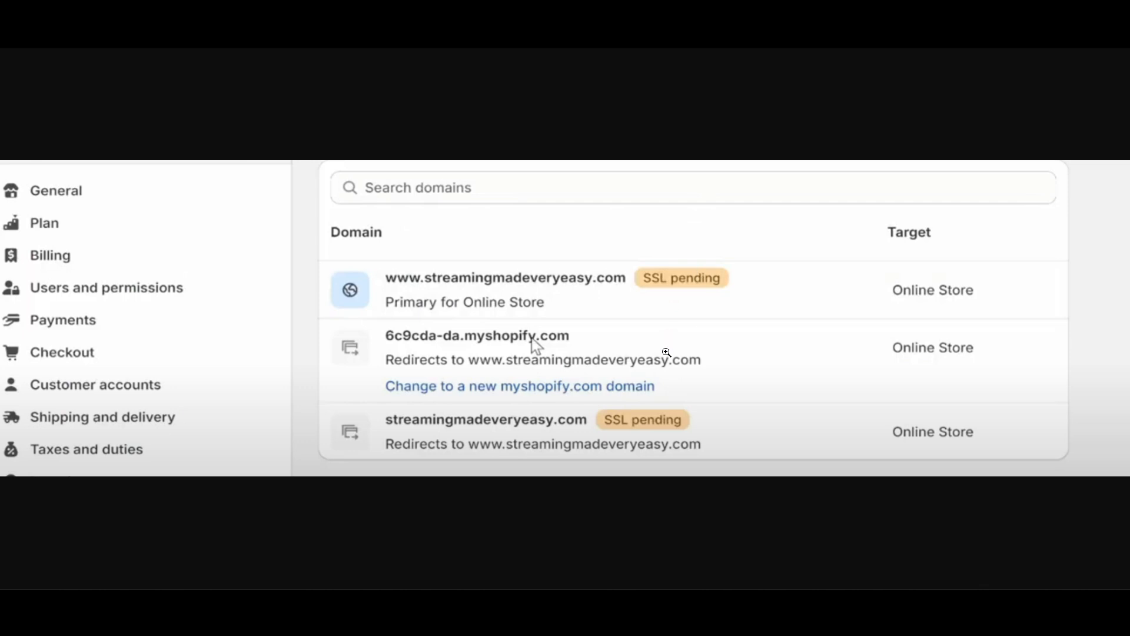
pyautogui.moveTo(648, 281)
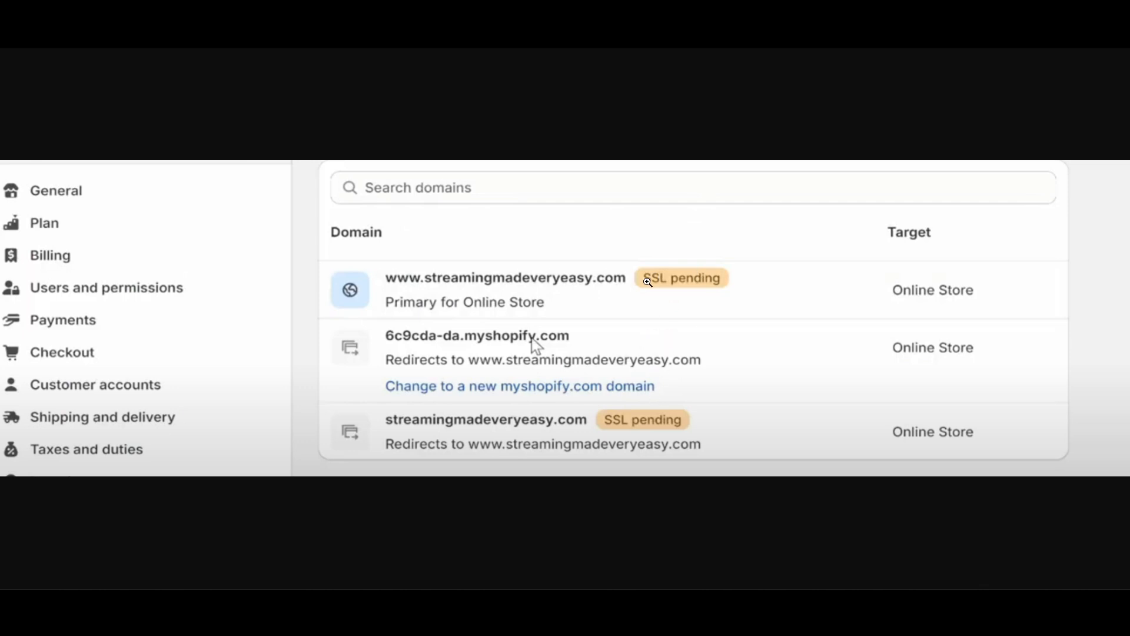
pyautogui.moveTo(650, 282)
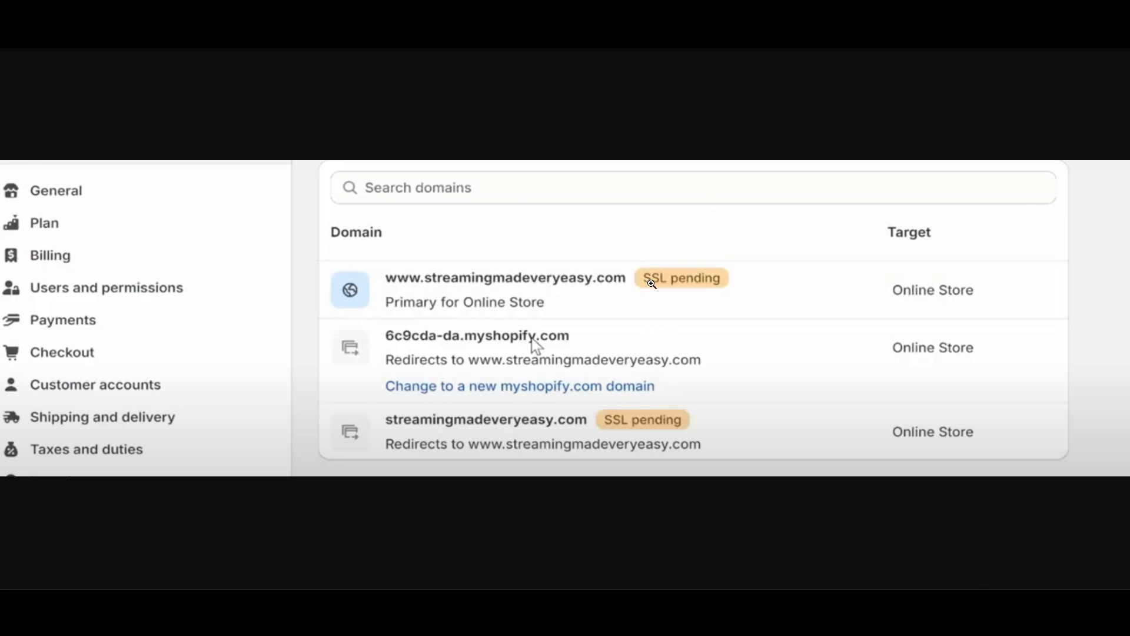
pyautogui.moveTo(651, 332)
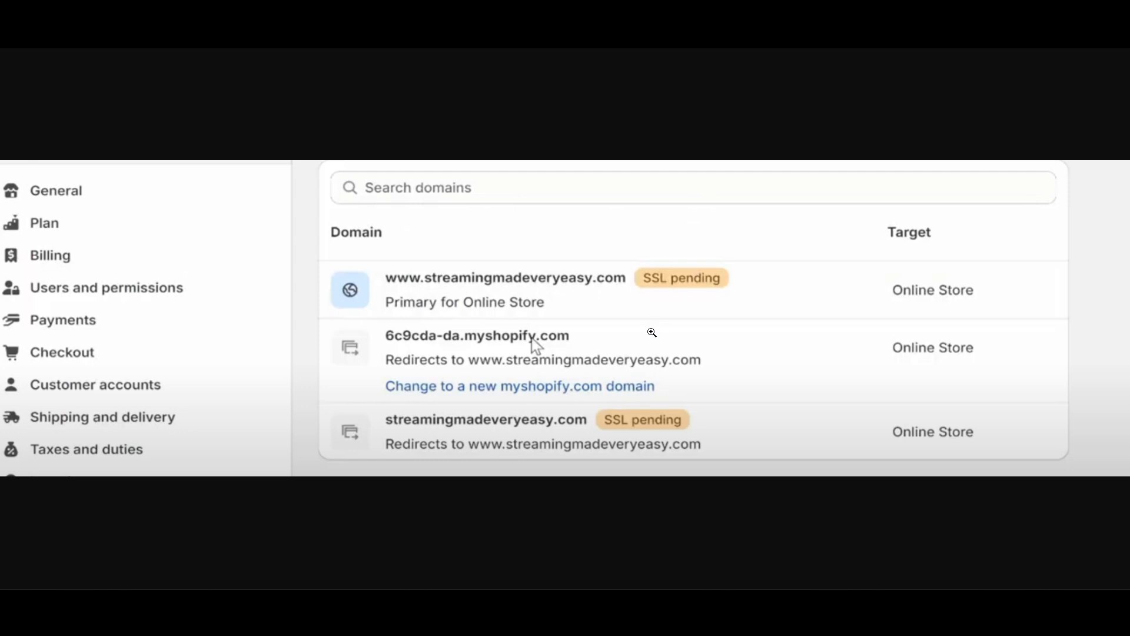
pyautogui.moveTo(676, 289)
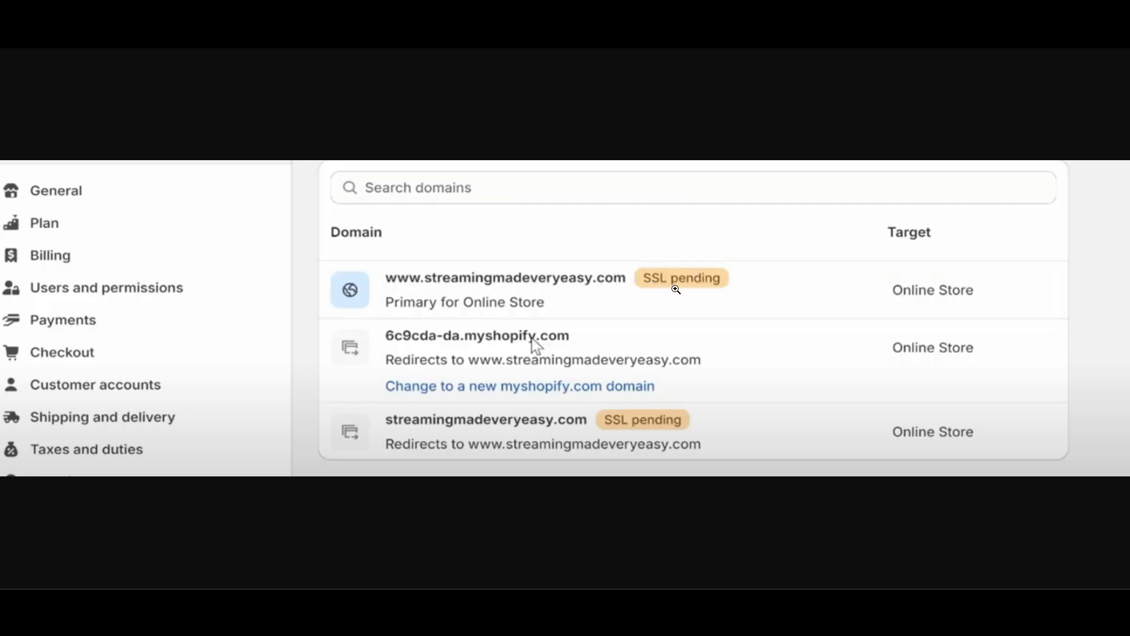
pyautogui.moveTo(698, 301)
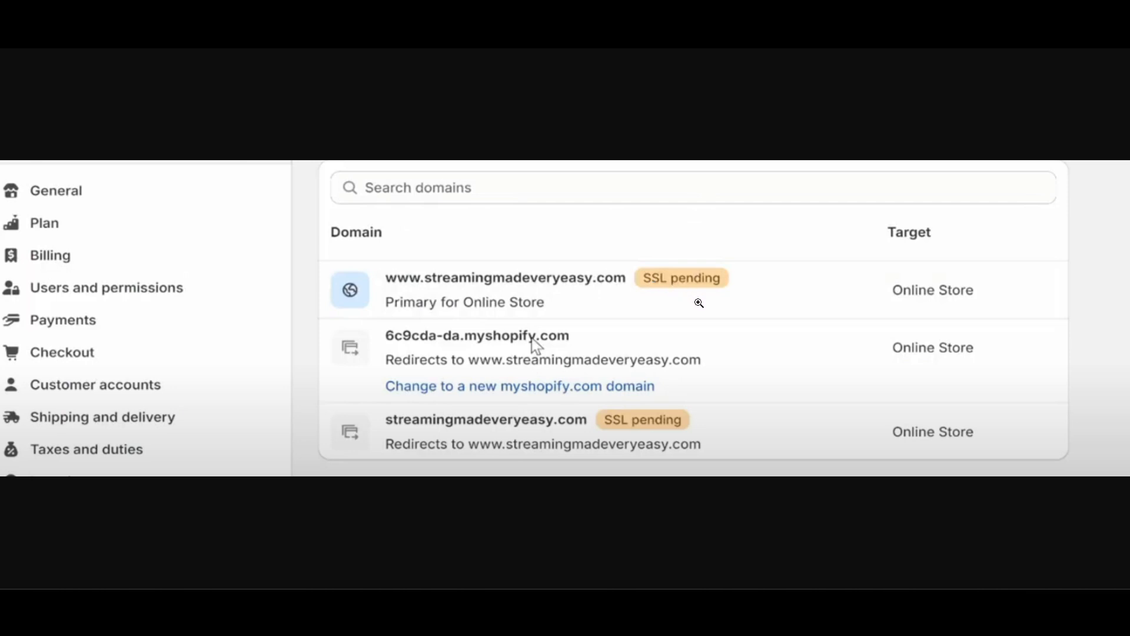
pyautogui.moveTo(631, 360)
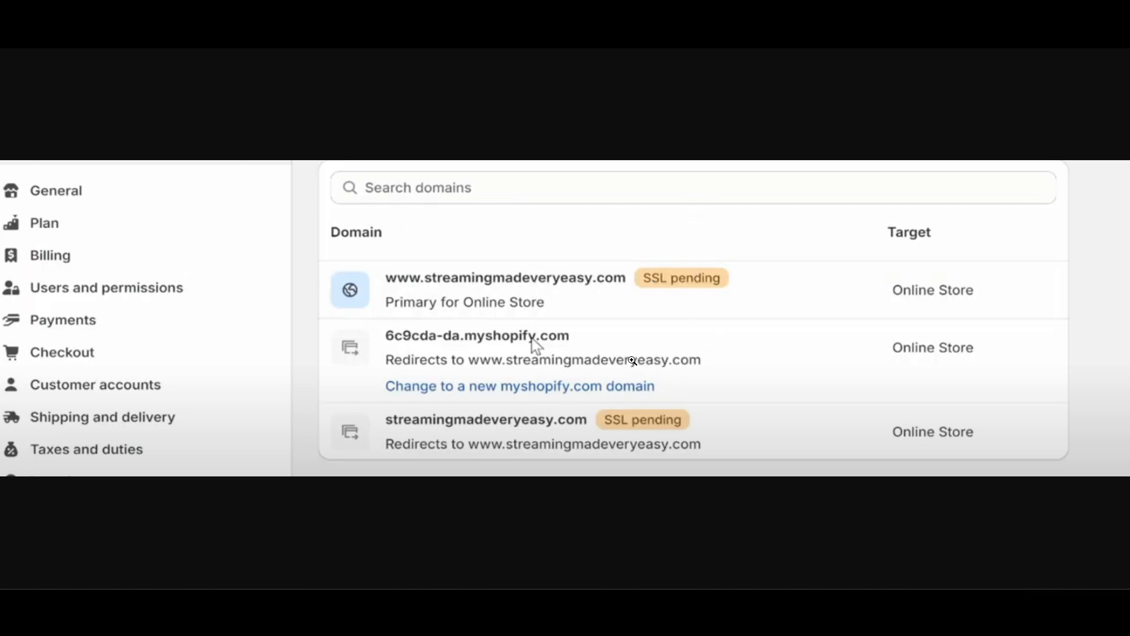
pyautogui.moveTo(655, 330)
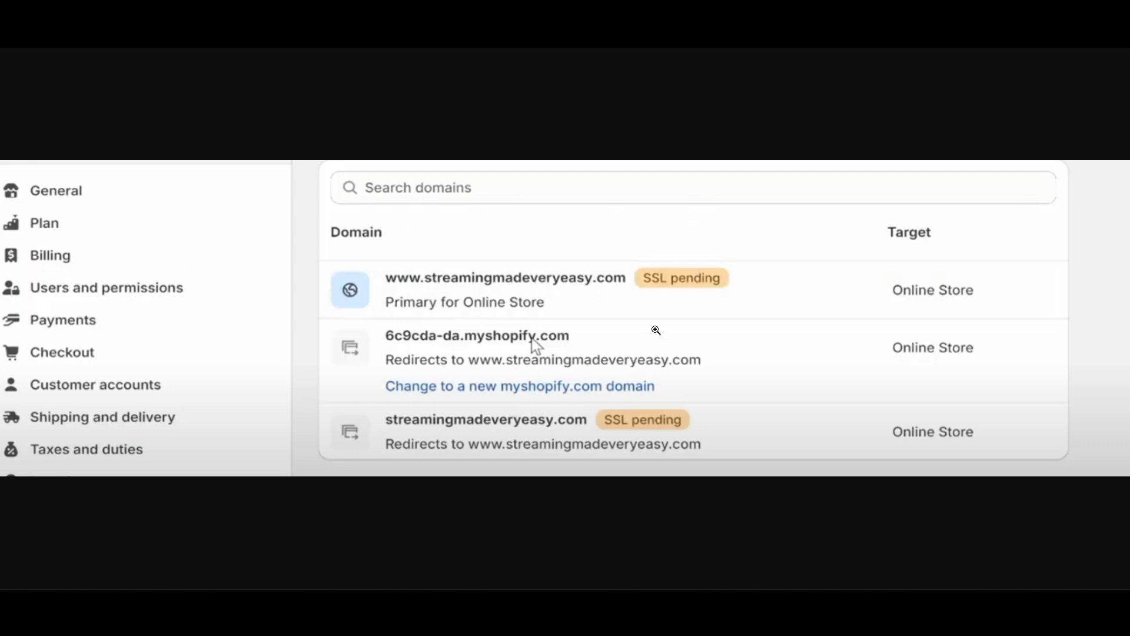
pyautogui.moveTo(651, 307)
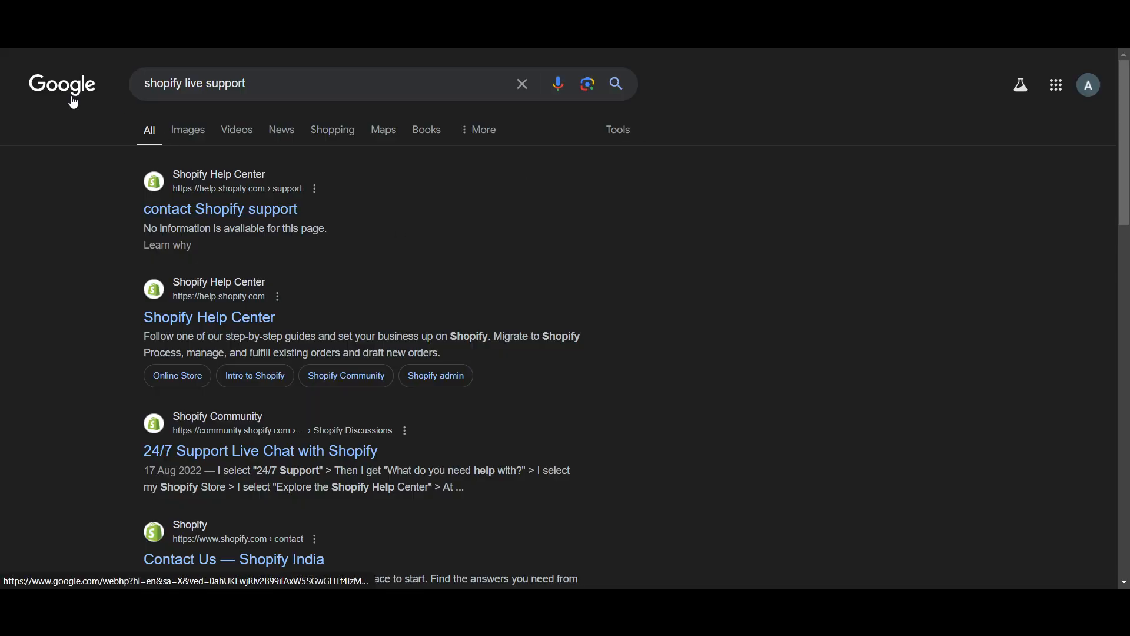
pyautogui.moveTo(219, 210)
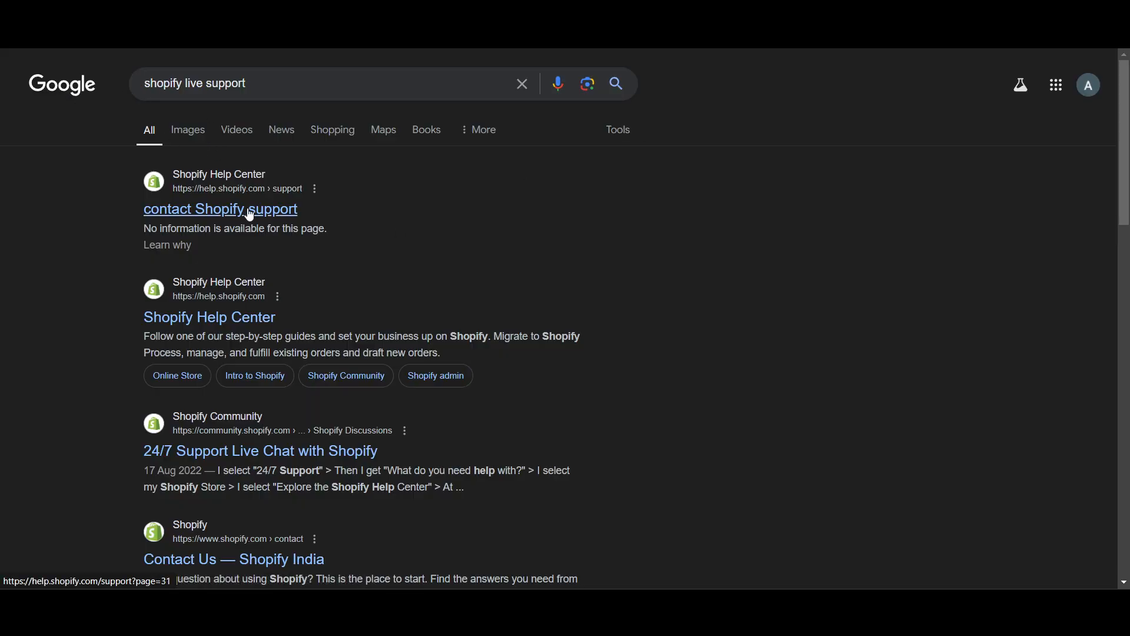
pyautogui.moveTo(763, 353)
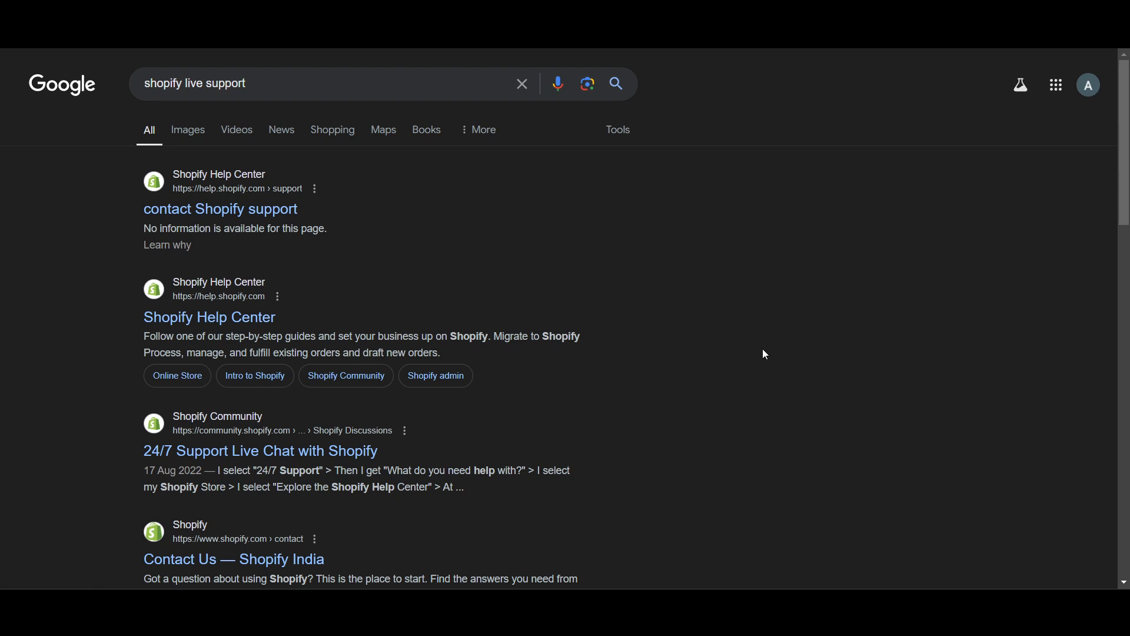
pyautogui.moveTo(760, 344)
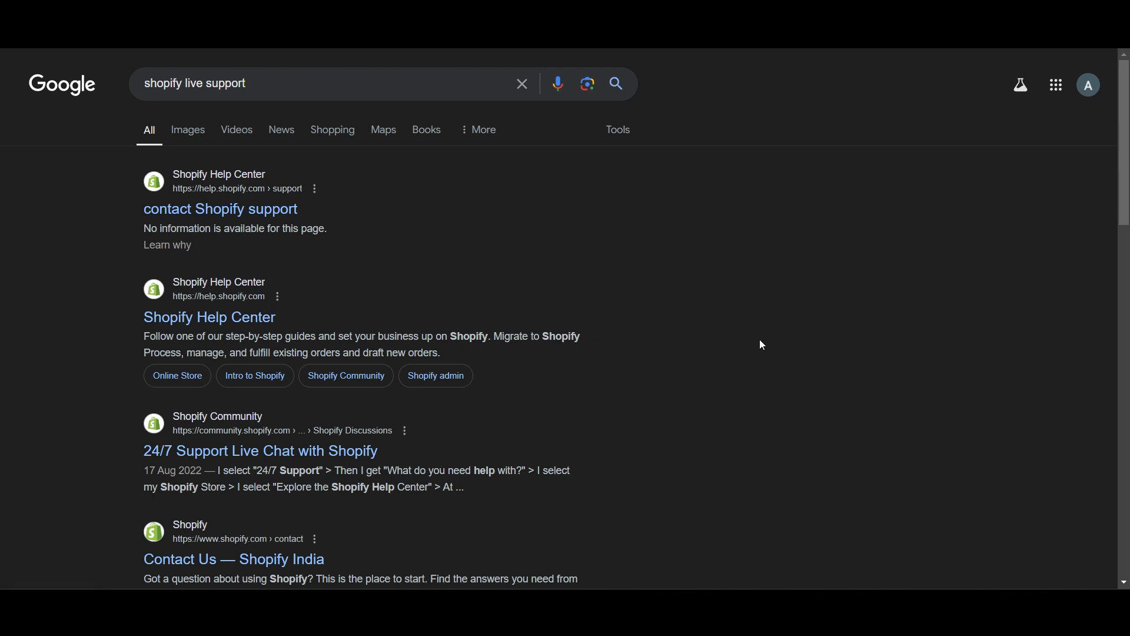